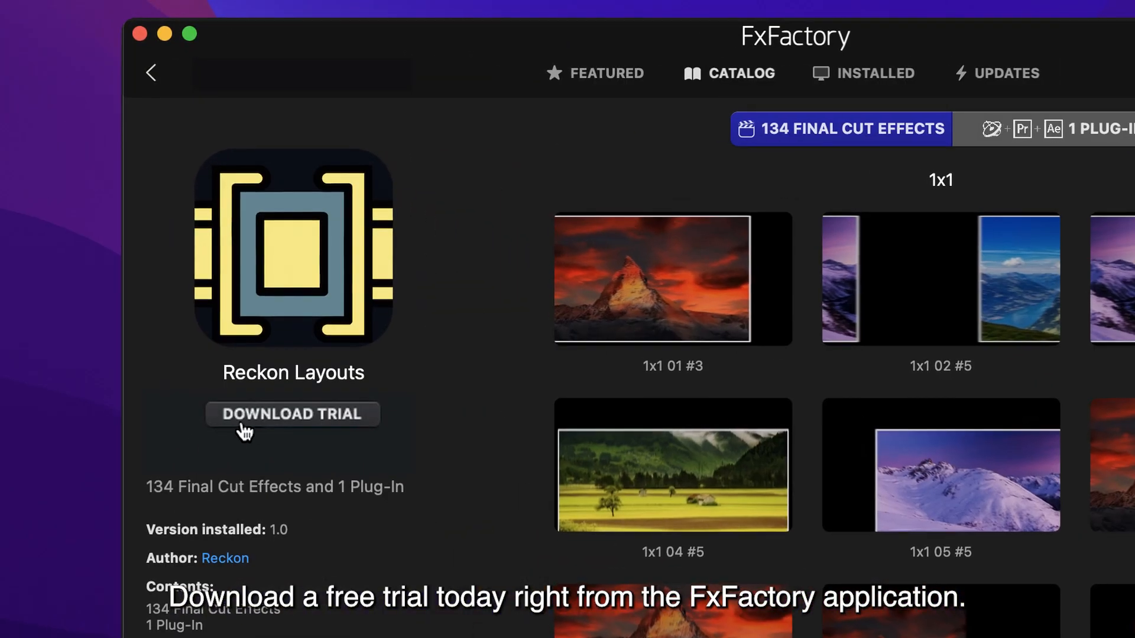
- Start the free trial download of the Reckon Layouts pack from its product page
{"action": "left_click", "coordinate": [292, 413]}
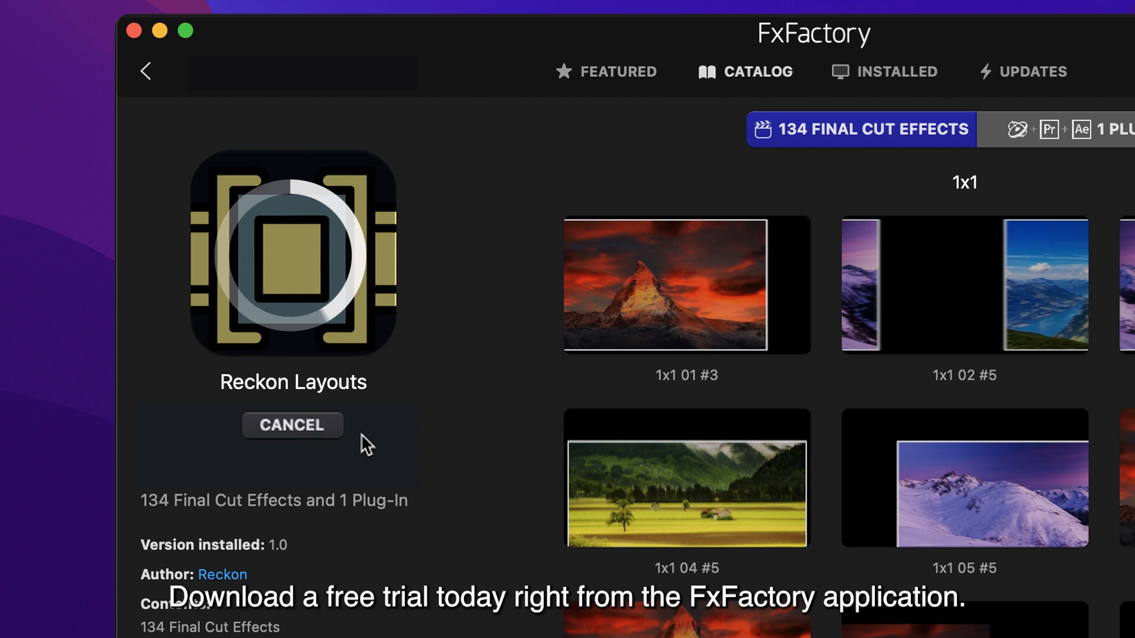
{"action": "left_click", "coordinate": [292, 425]}
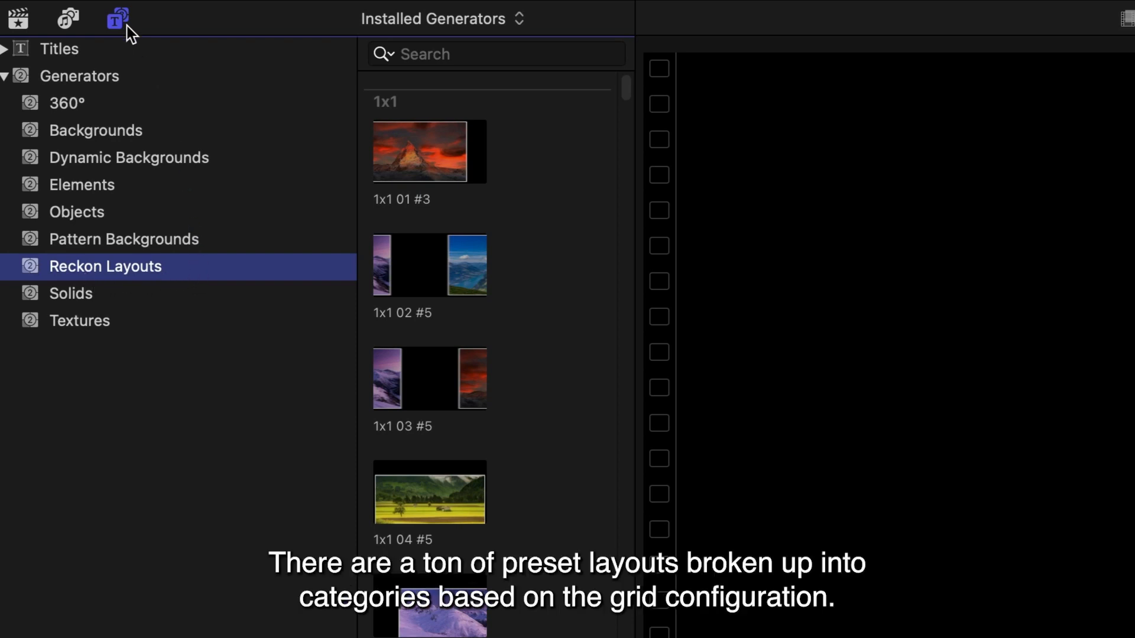
- Review a city image, then add the 2x2 01 #8 Reckon Layouts preset to the timeline
{"action": "left_click", "coordinate": [115, 18]}
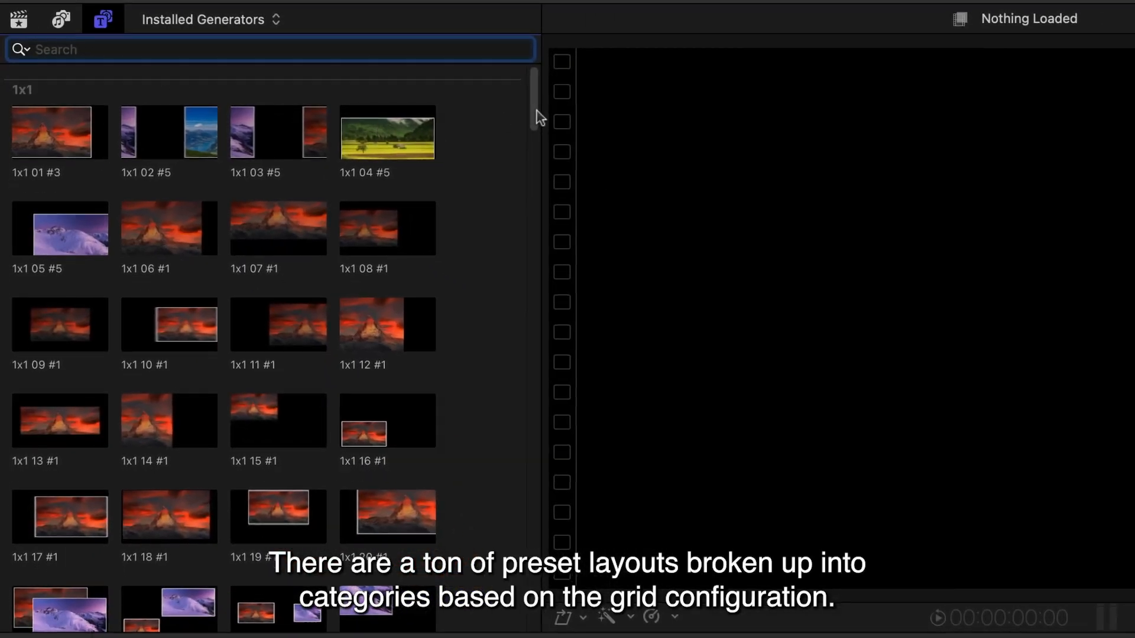
{"action": "scroll", "scroll_direction": "down", "scroll_amount": 3}
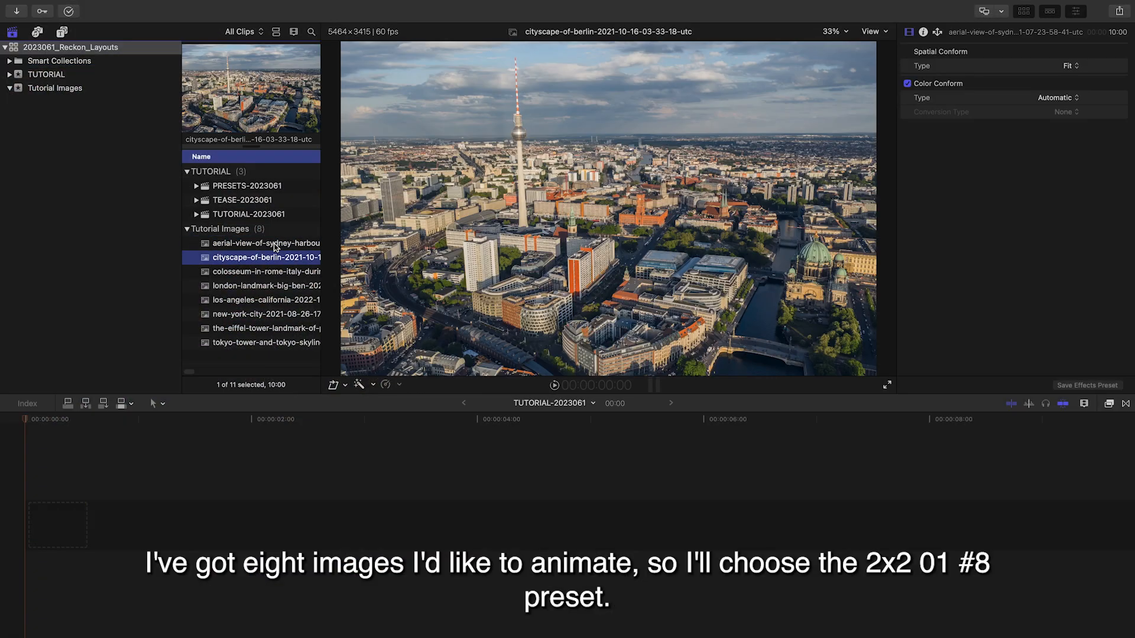
{"action": "left_click", "coordinate": [266, 328]}
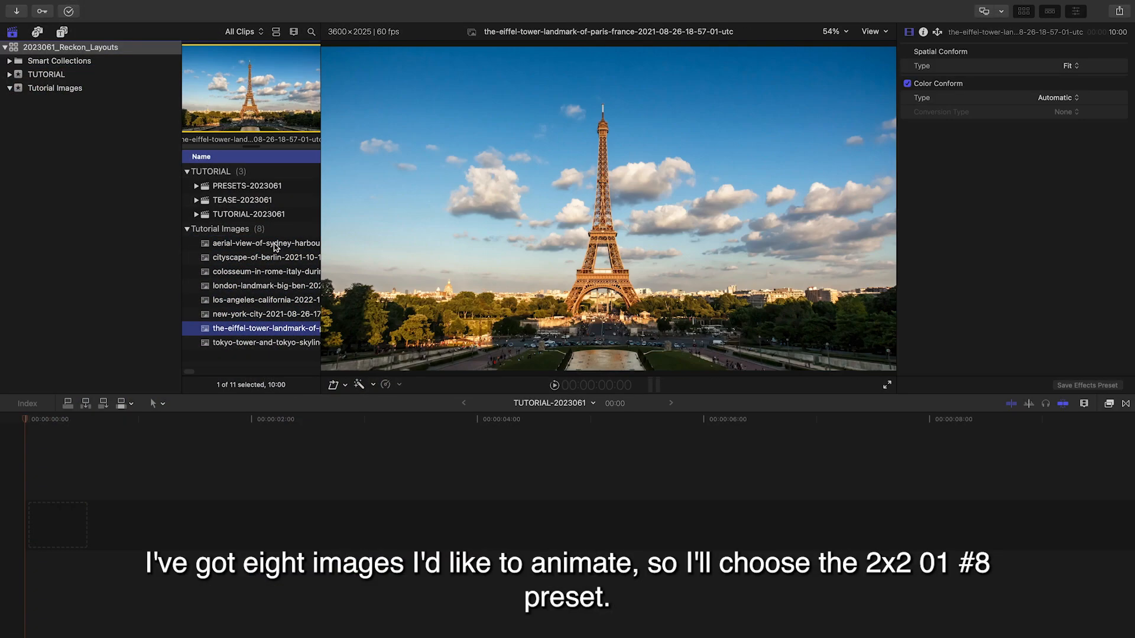
{"action": "left_click", "coordinate": [123, 17]}
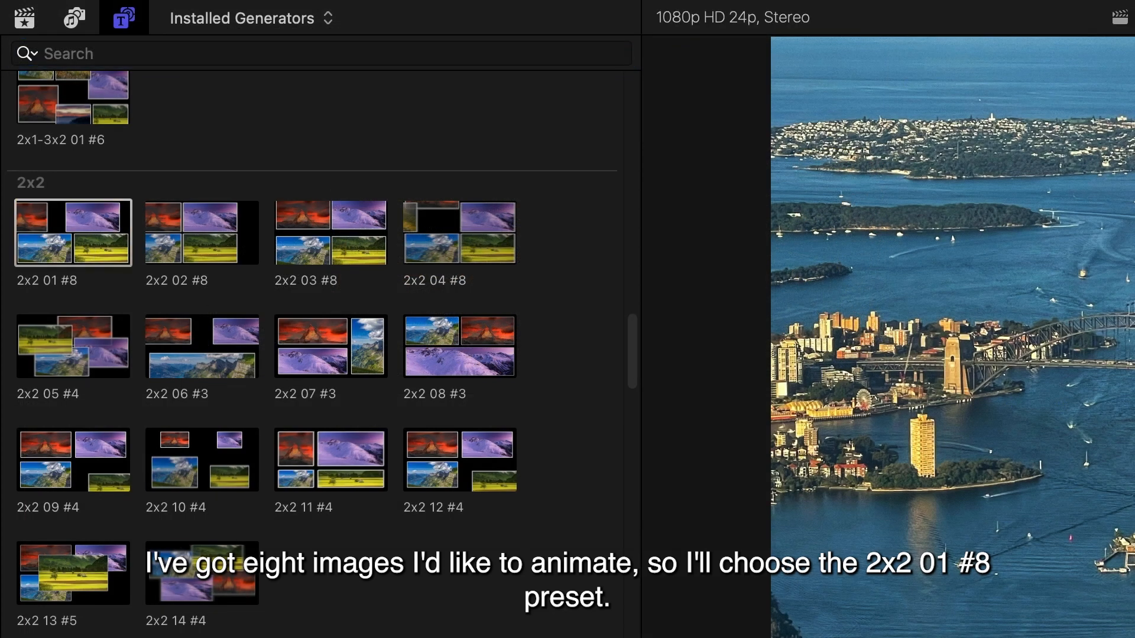
{"action": "double_click", "coordinate": [72, 233]}
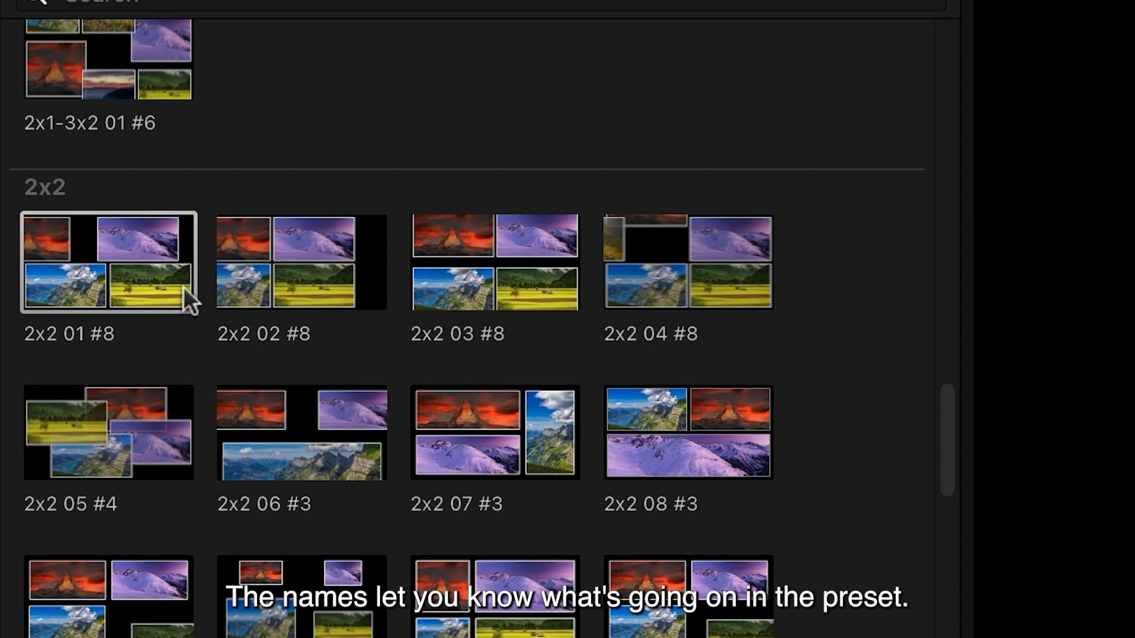
{"action": "mouse_move", "coordinate": [49, 360]}
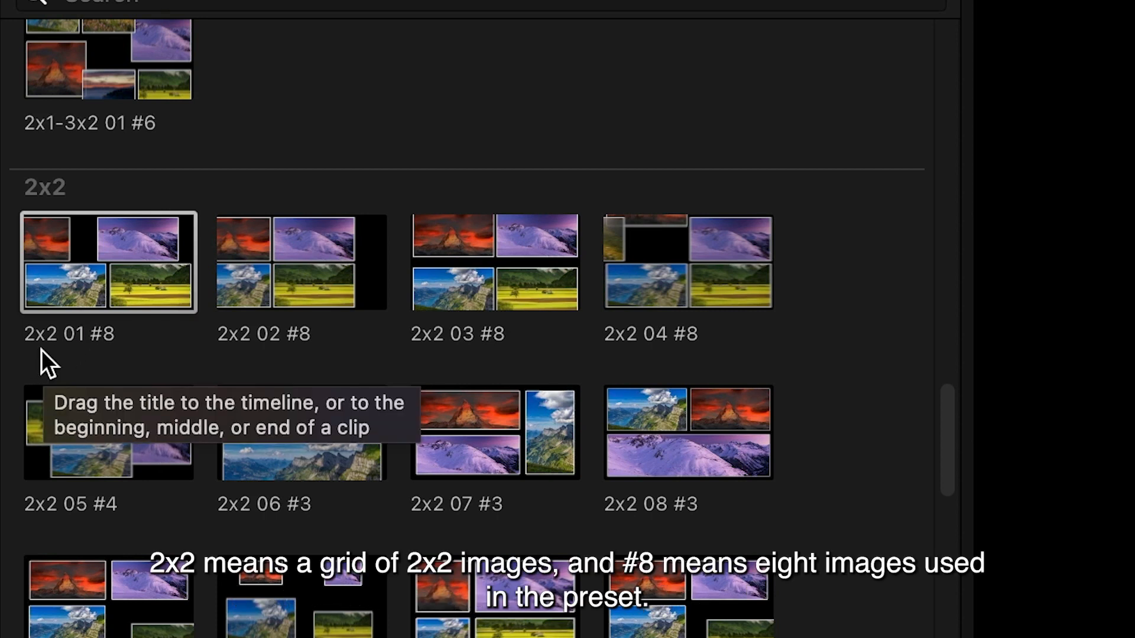
{"action": "mouse_move", "coordinate": [108, 365]}
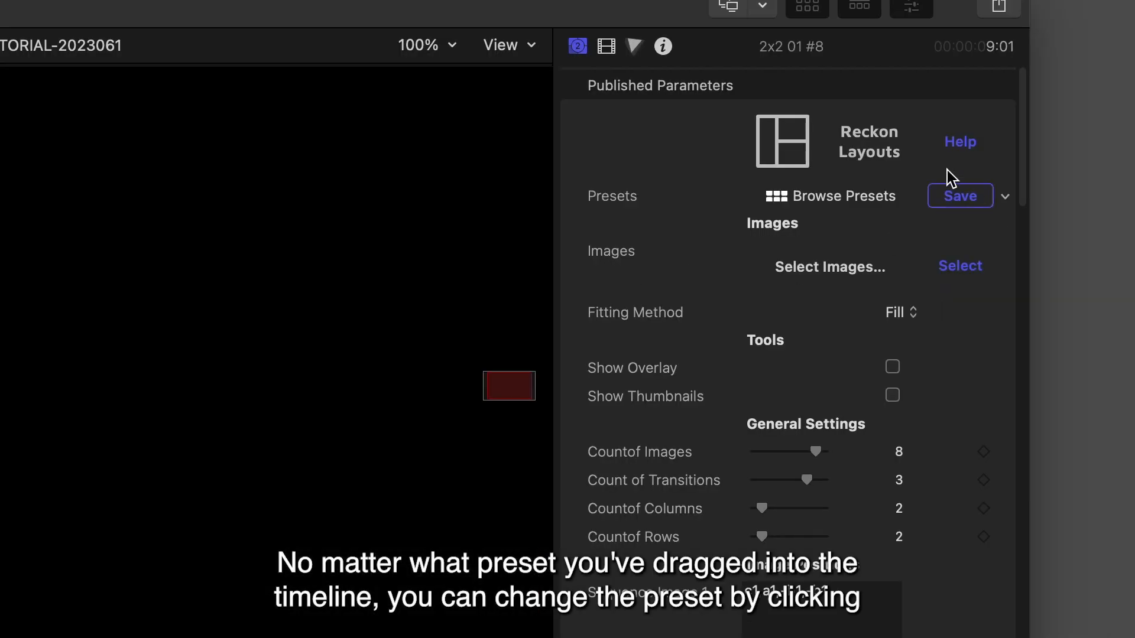
{"action": "mouse_move", "coordinate": [830, 195]}
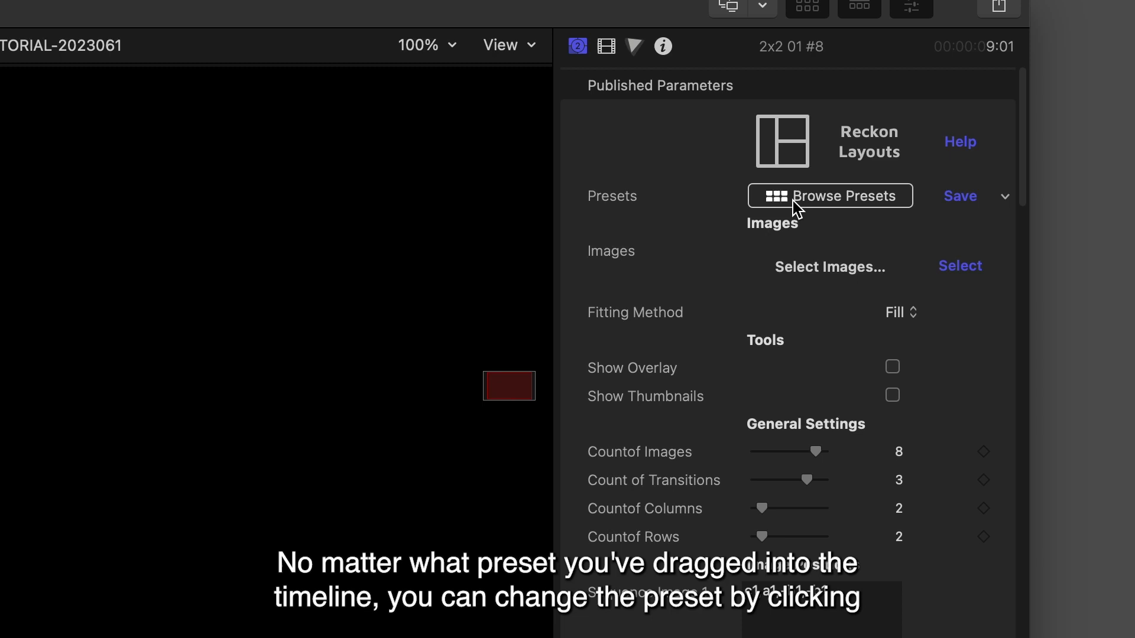
- Browse through the full Reckon Layouts preset catalogue from the generator's inspector
{"action": "left_click", "coordinate": [830, 195]}
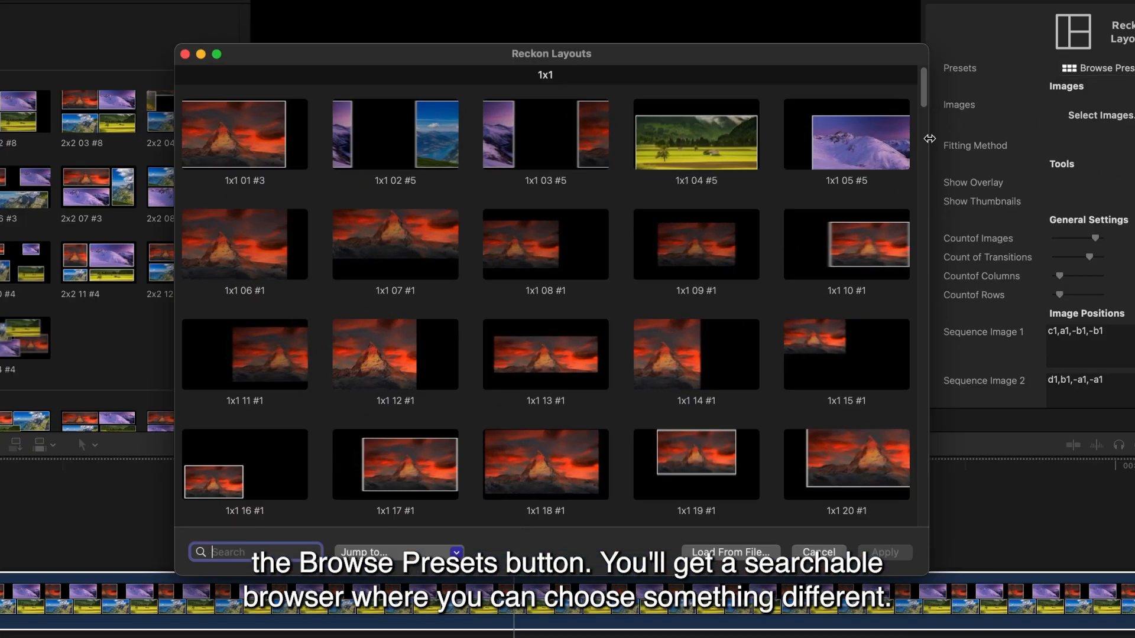
{"action": "scroll", "scroll_direction": "down", "scroll_amount": 3}
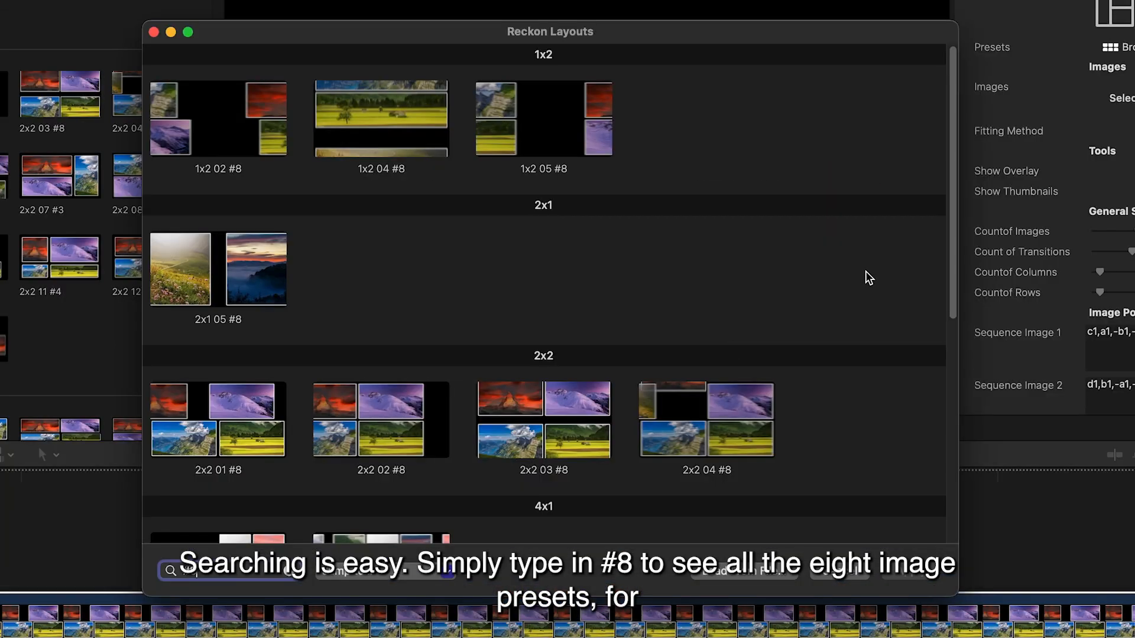
{"action": "scroll", "scroll_direction": "down", "scroll_amount": 3}
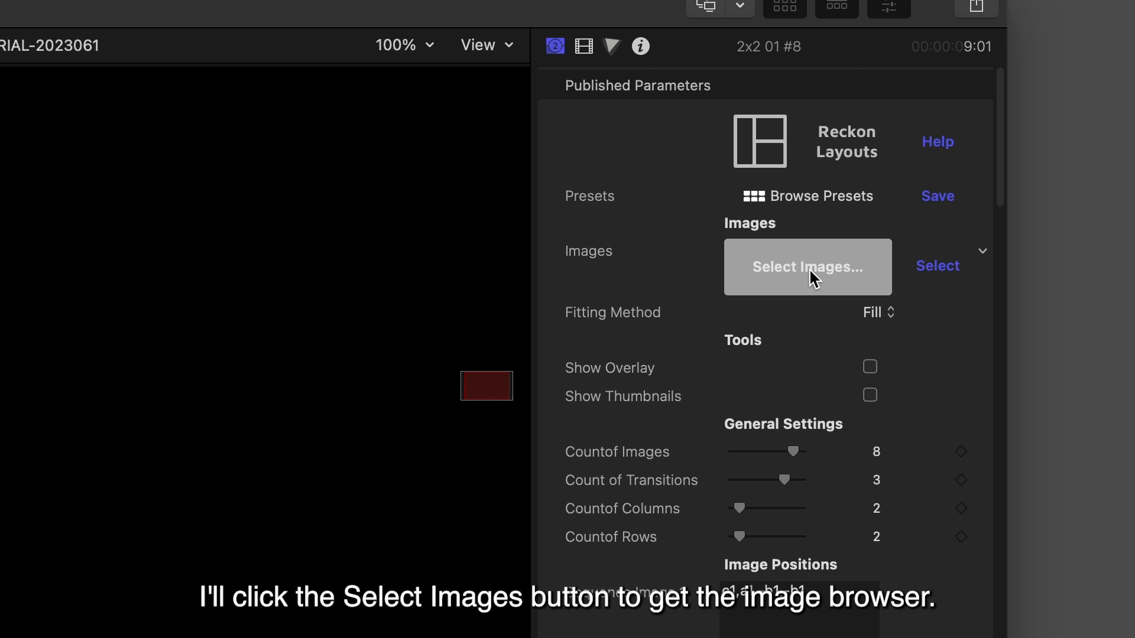
- Load the eight city image files into the layout's image list and confirm with OK
{"action": "left_click", "coordinate": [807, 265]}
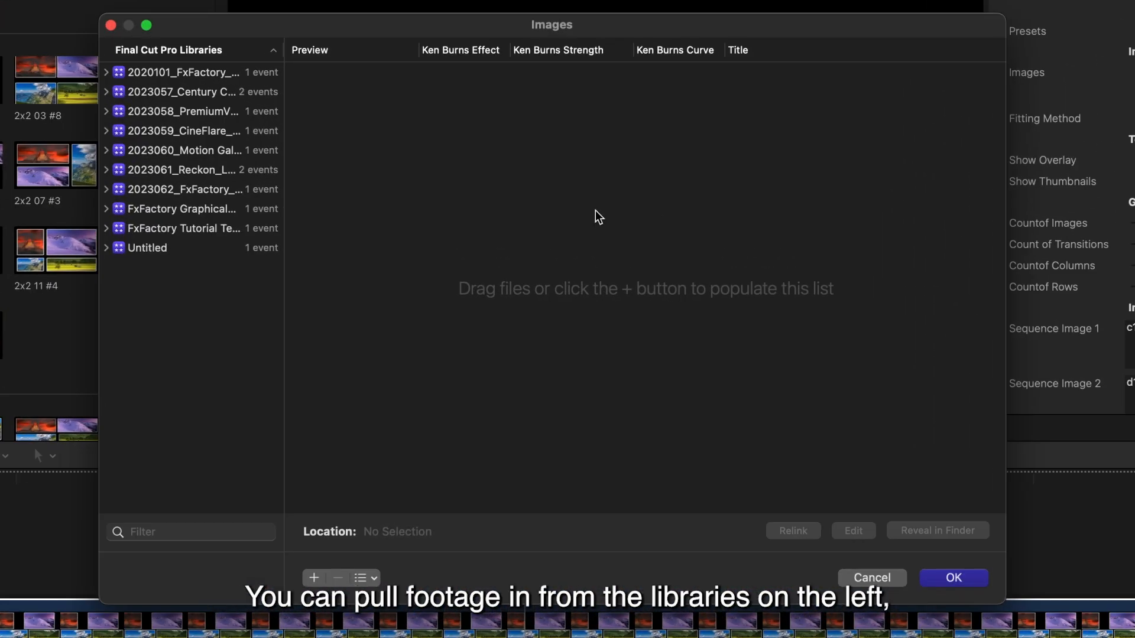
{"action": "mouse_move", "coordinate": [283, 193]}
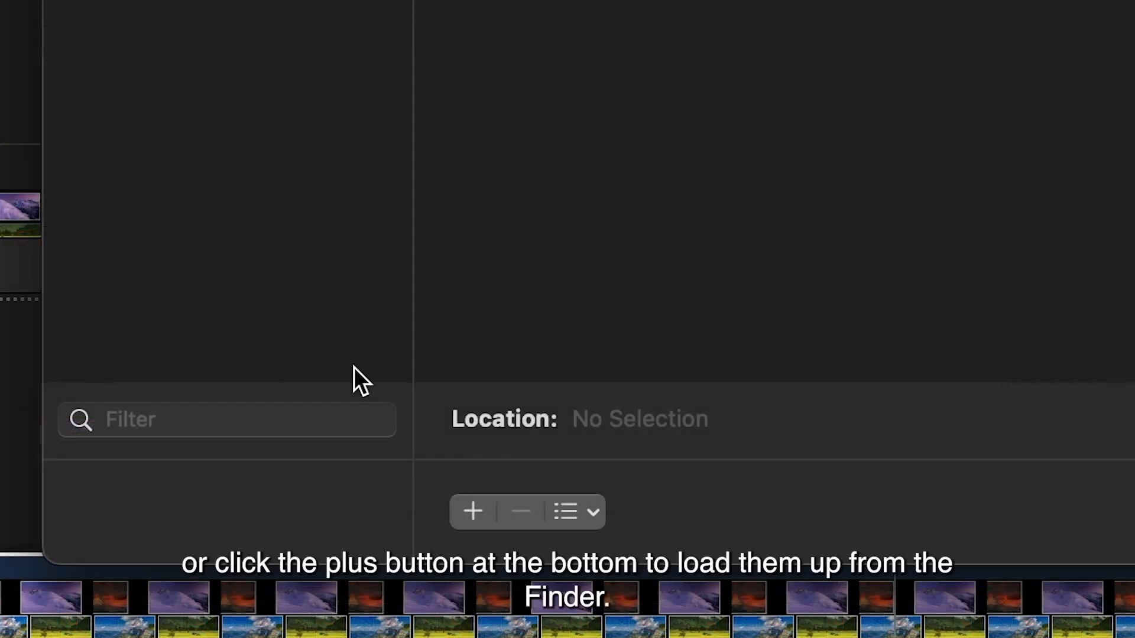
{"action": "left_click", "coordinate": [471, 512]}
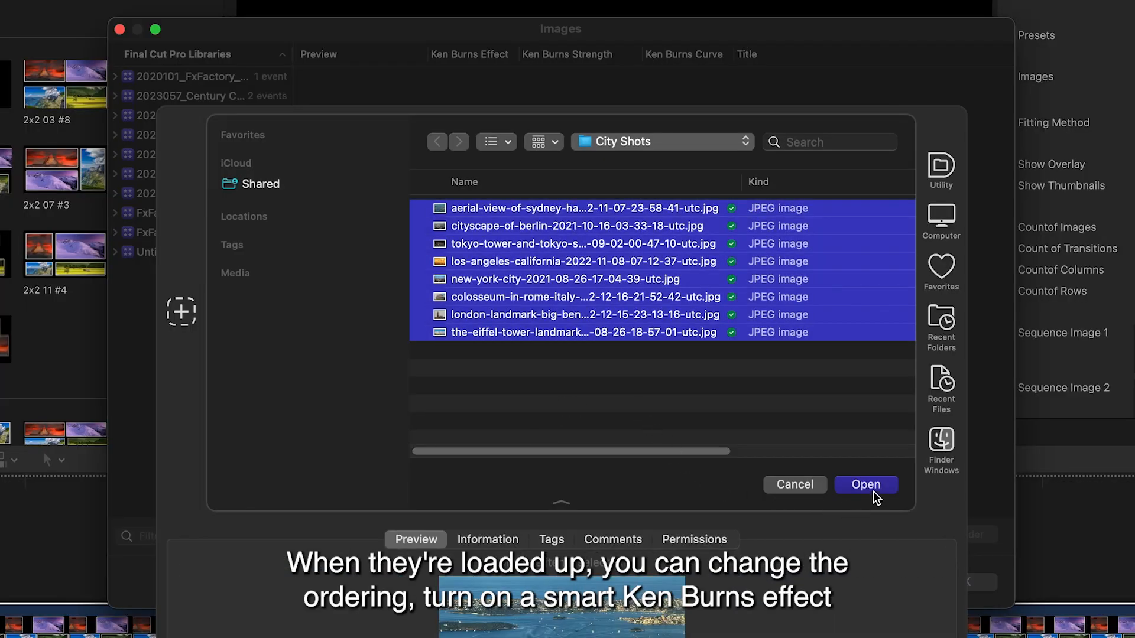
{"action": "left_click", "coordinate": [865, 485]}
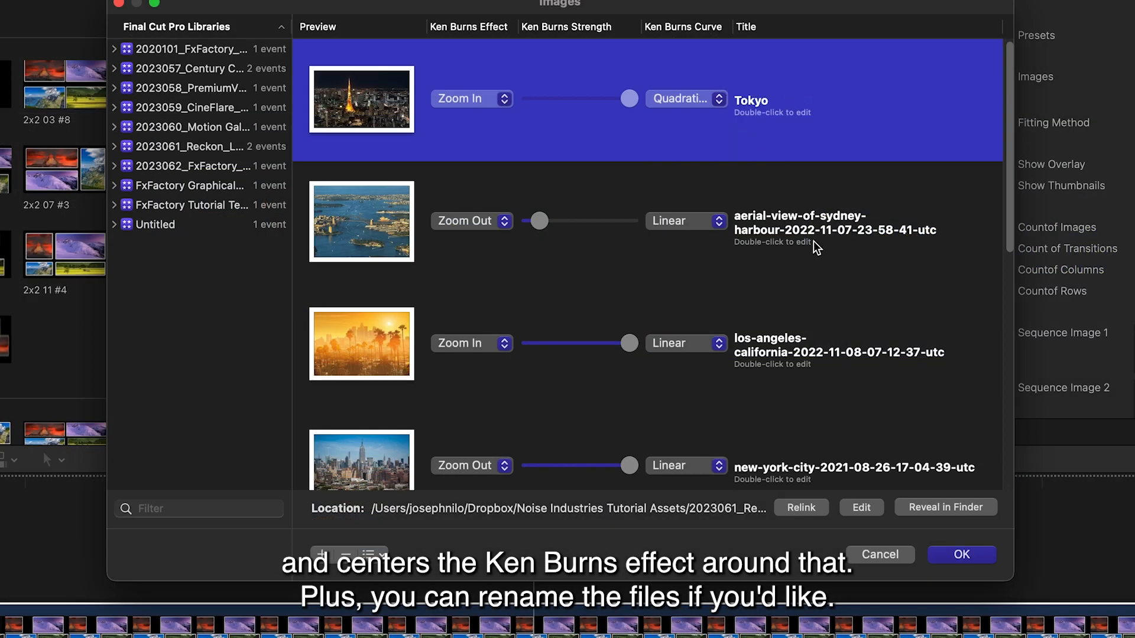
{"action": "left_click", "coordinate": [961, 555]}
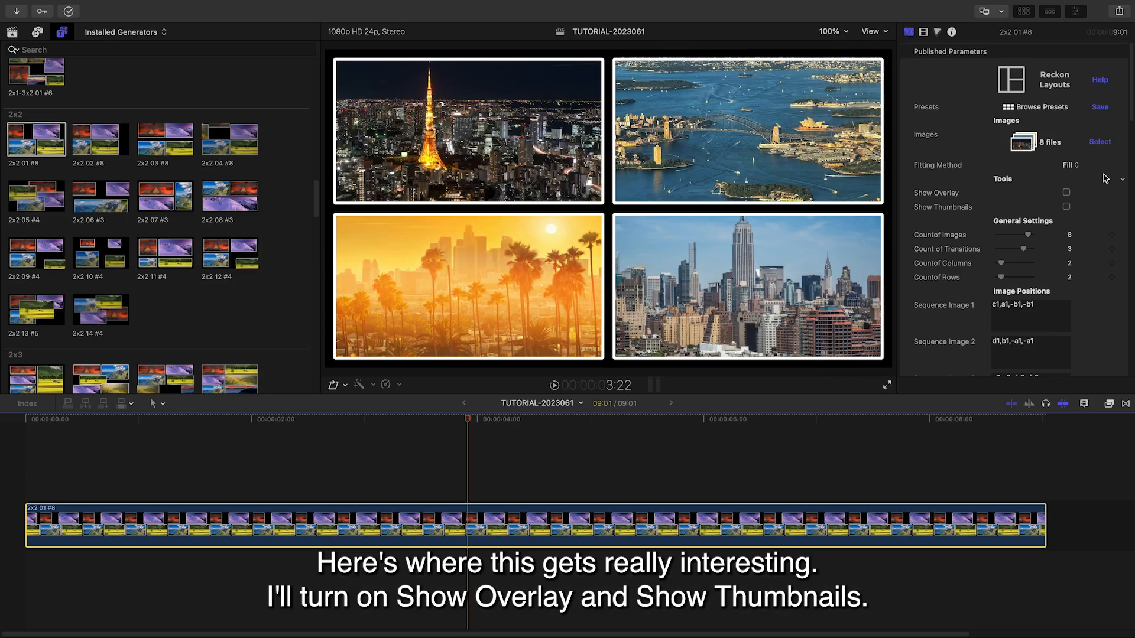
- Enable Show Overlay and Show Thumbnails, then scrub to watch the A1–B2 labels and numbered strip
{"action": "left_click", "coordinate": [1066, 192]}
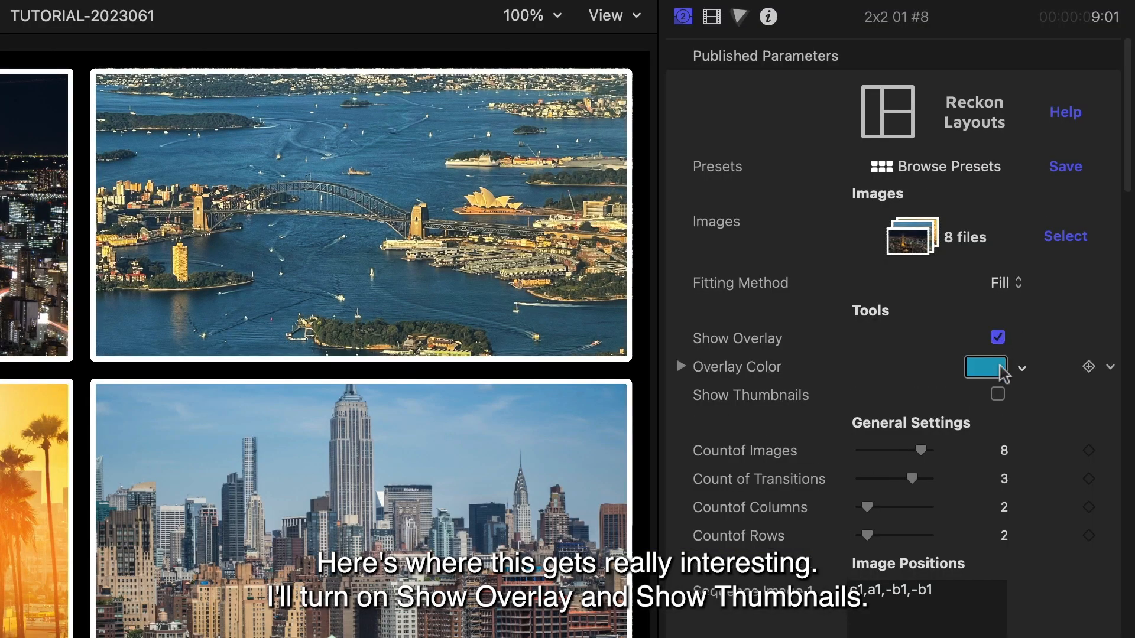
{"action": "left_click", "coordinate": [998, 394]}
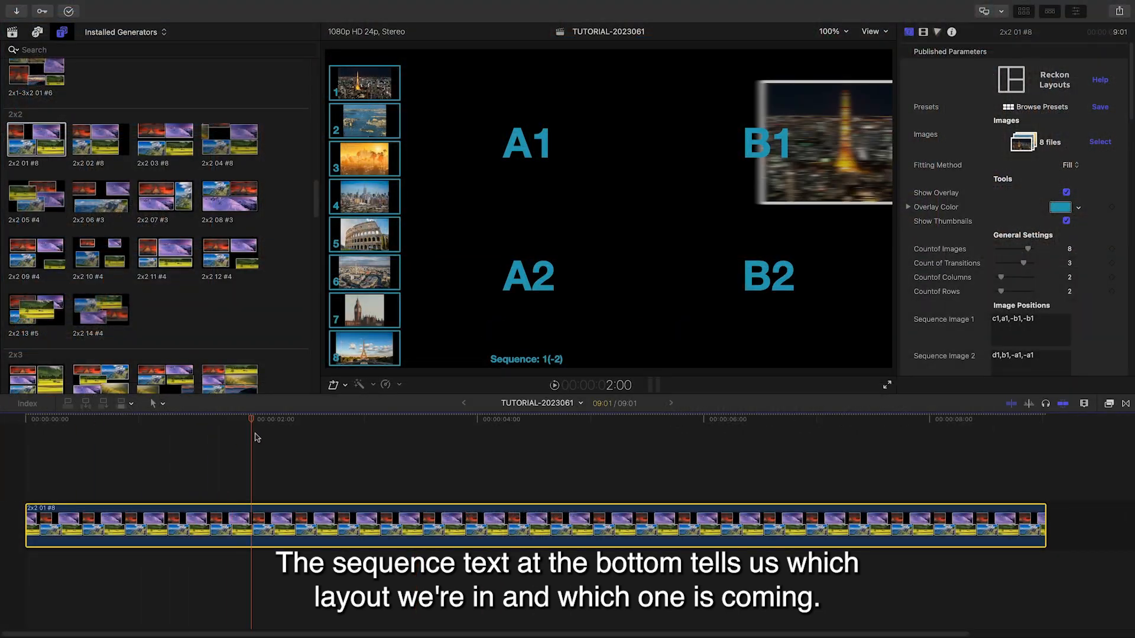
{"action": "left_click", "coordinate": [681, 419]}
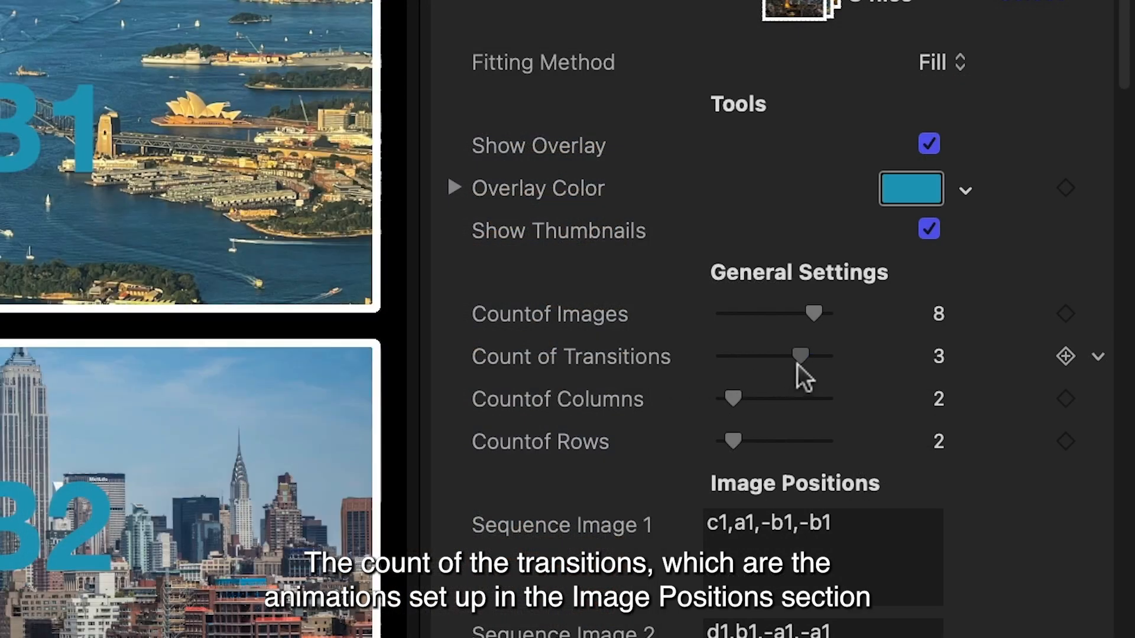
{"action": "mouse_move", "coordinate": [800, 376]}
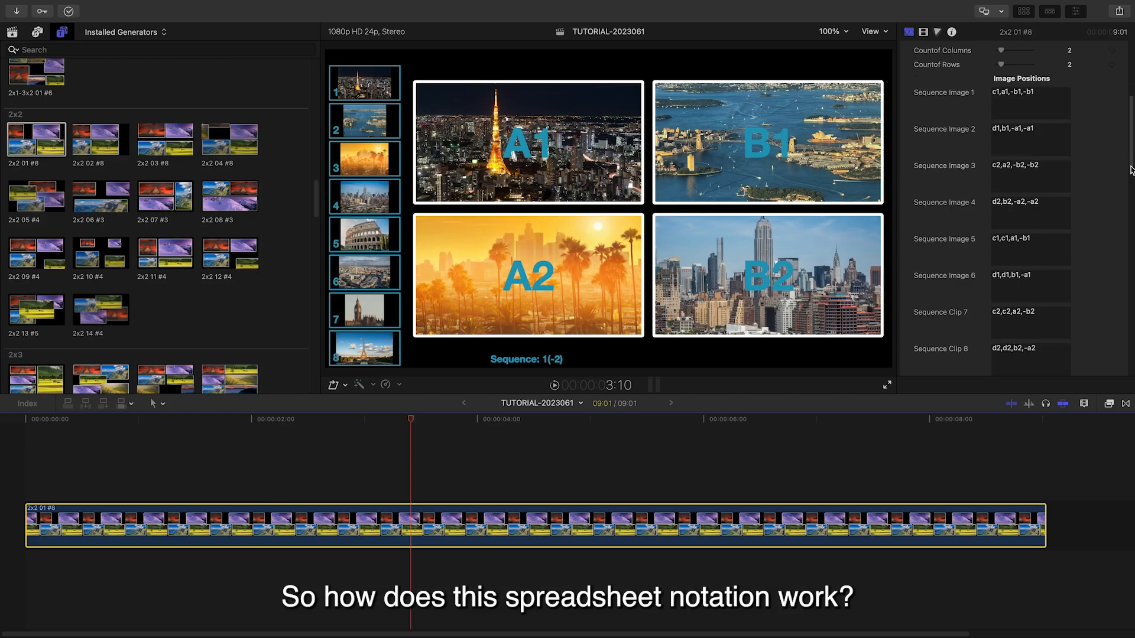
{"action": "scroll", "scroll_direction": "down", "scroll_amount": 3}
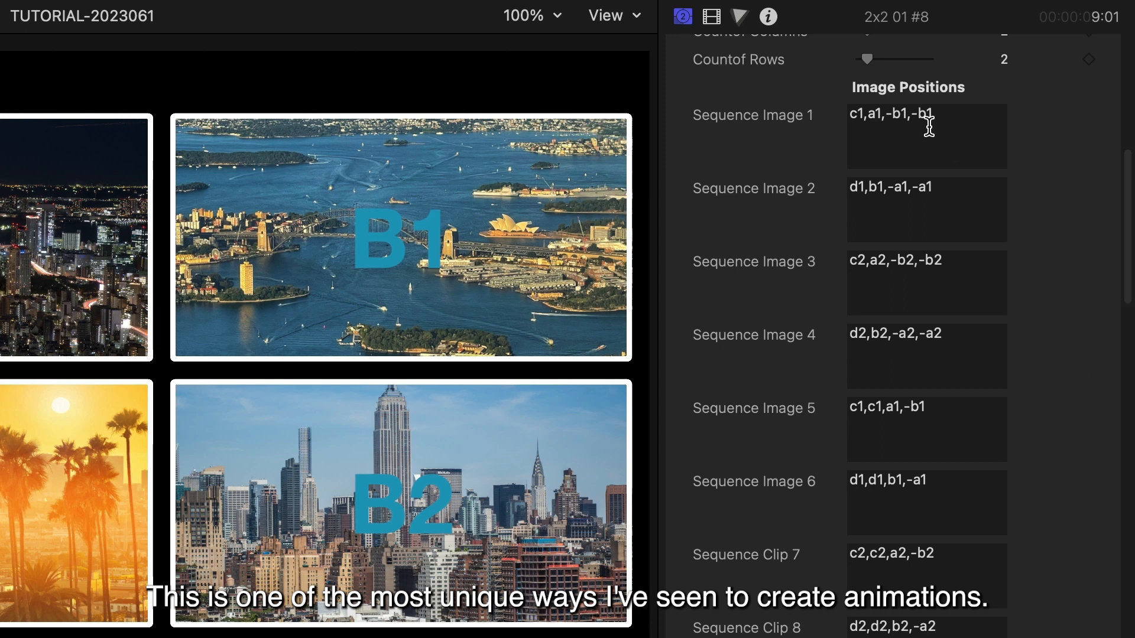
{"action": "mouse_move", "coordinate": [749, 531]}
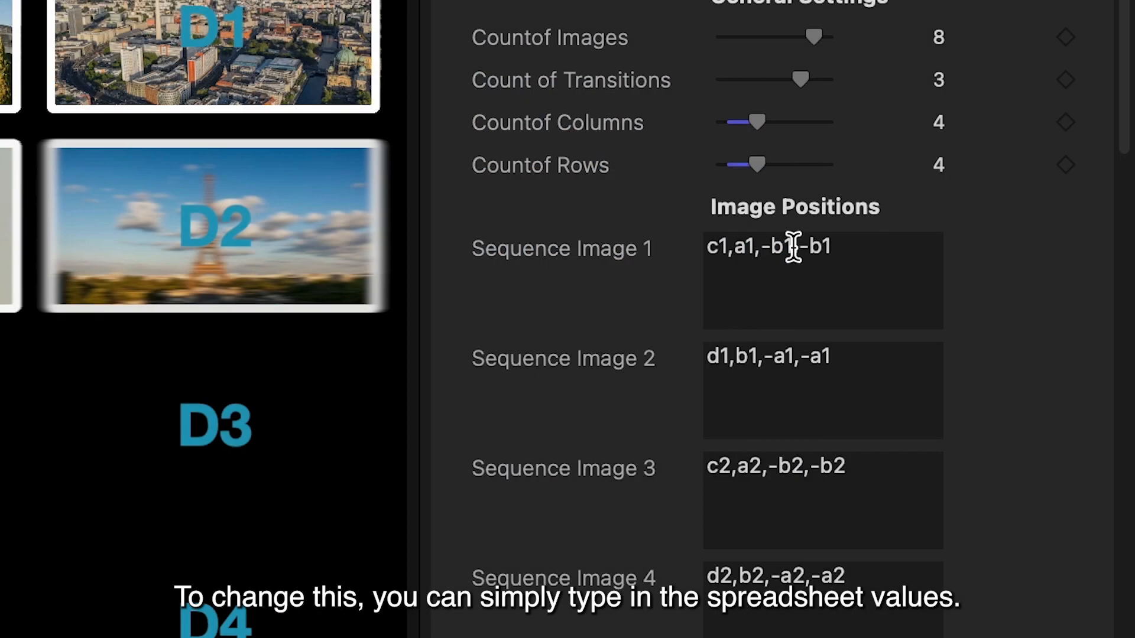
{"action": "type", "text": "a,"}
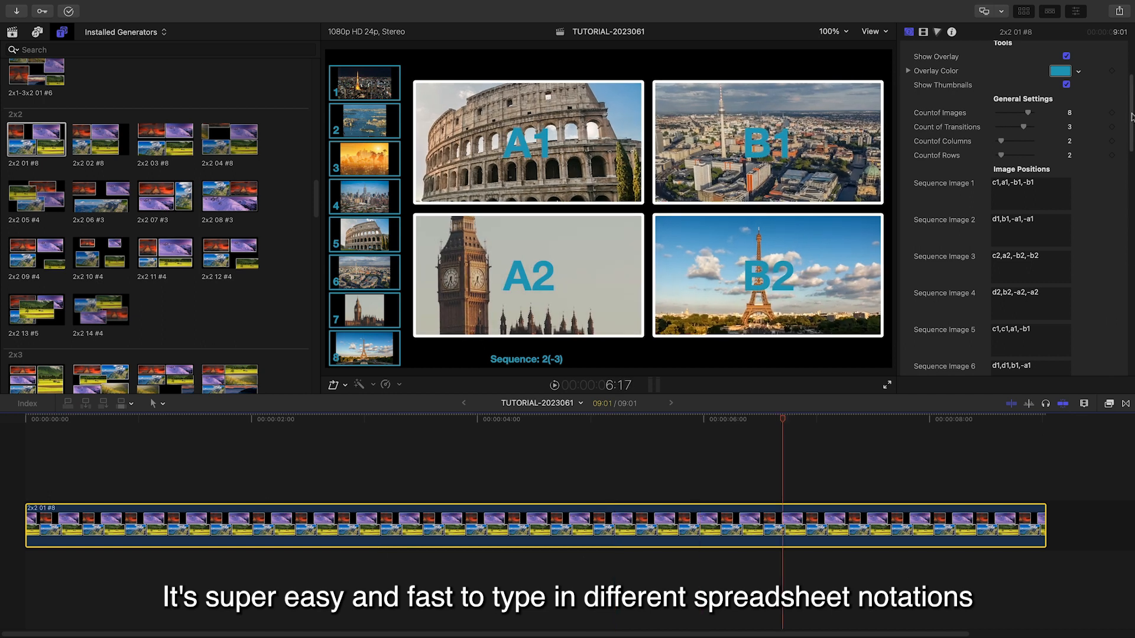
{"action": "scroll", "scroll_direction": "up", "scroll_amount": 3}
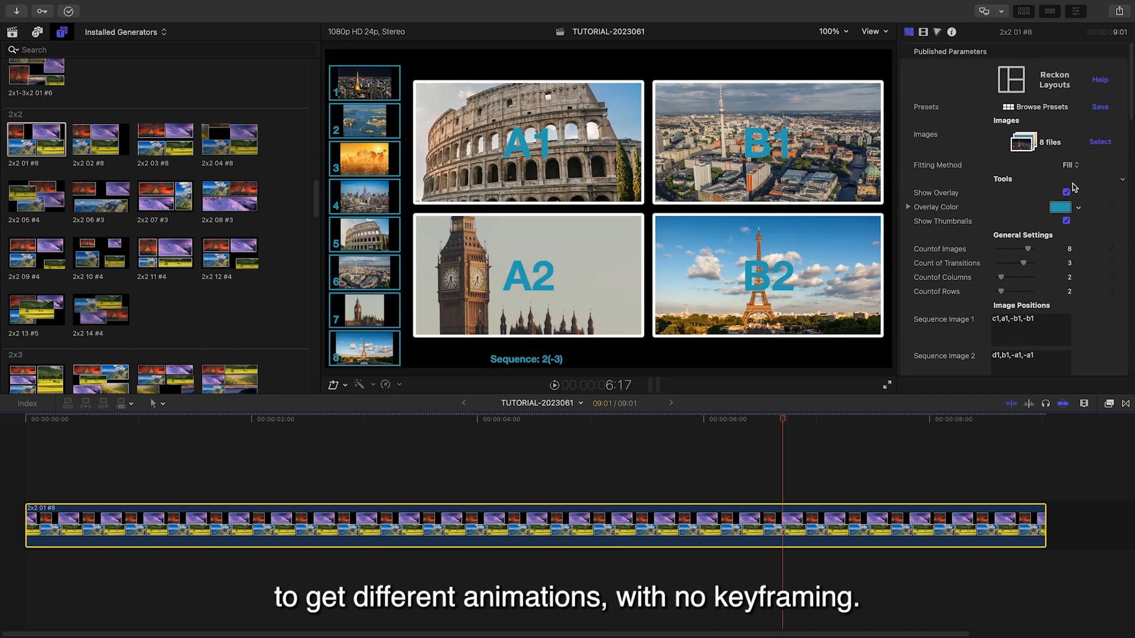
{"action": "left_click", "coordinate": [1065, 192]}
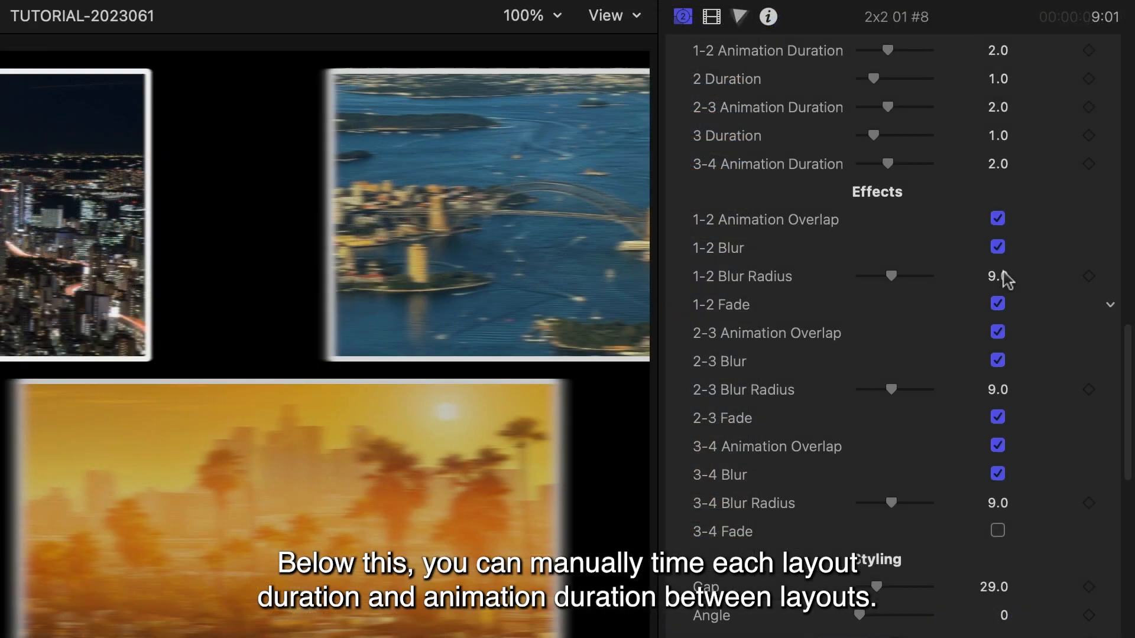
- Restore 1-2 Animation Overlap and 1-2 Blur, and switch off 1-2 Fade
{"action": "left_click", "coordinate": [997, 220]}
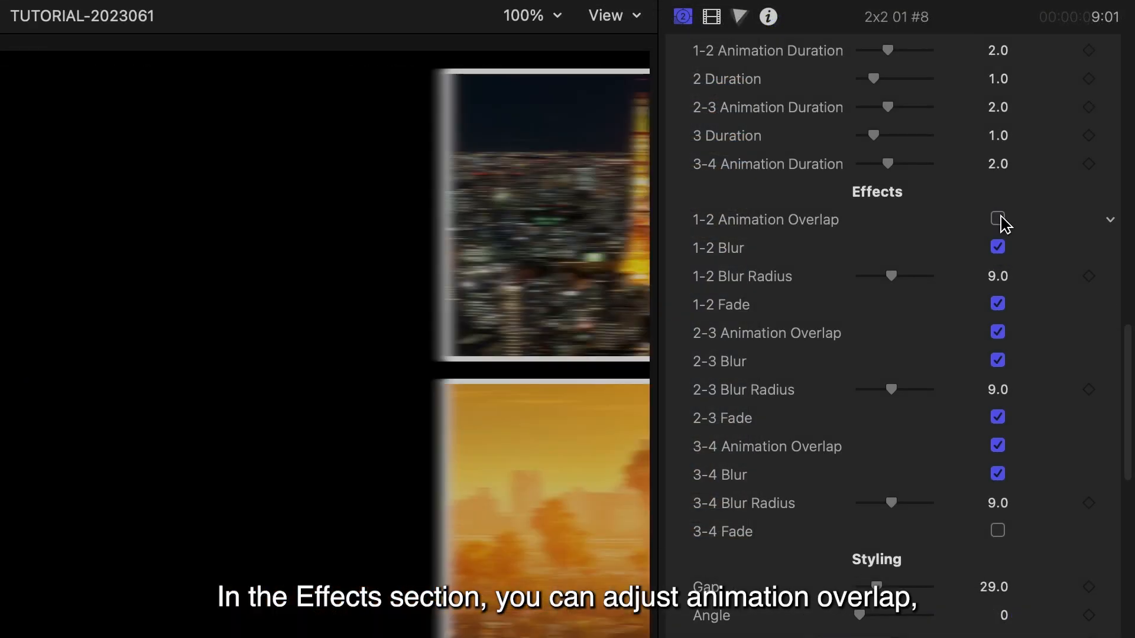
{"action": "left_click", "coordinate": [998, 219]}
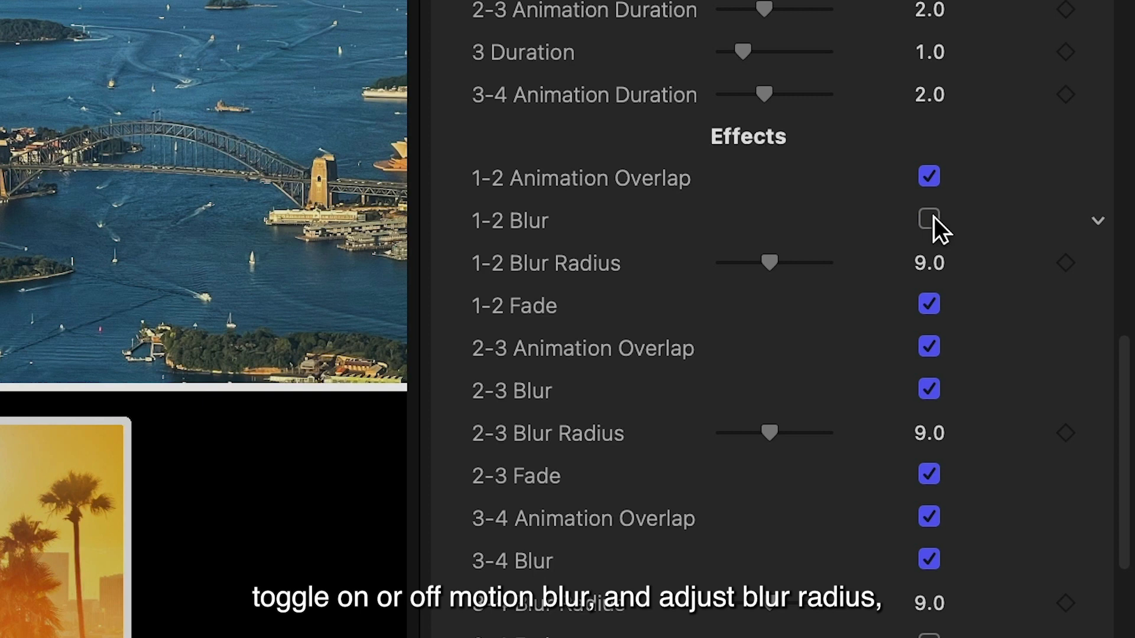
{"action": "left_click", "coordinate": [929, 221]}
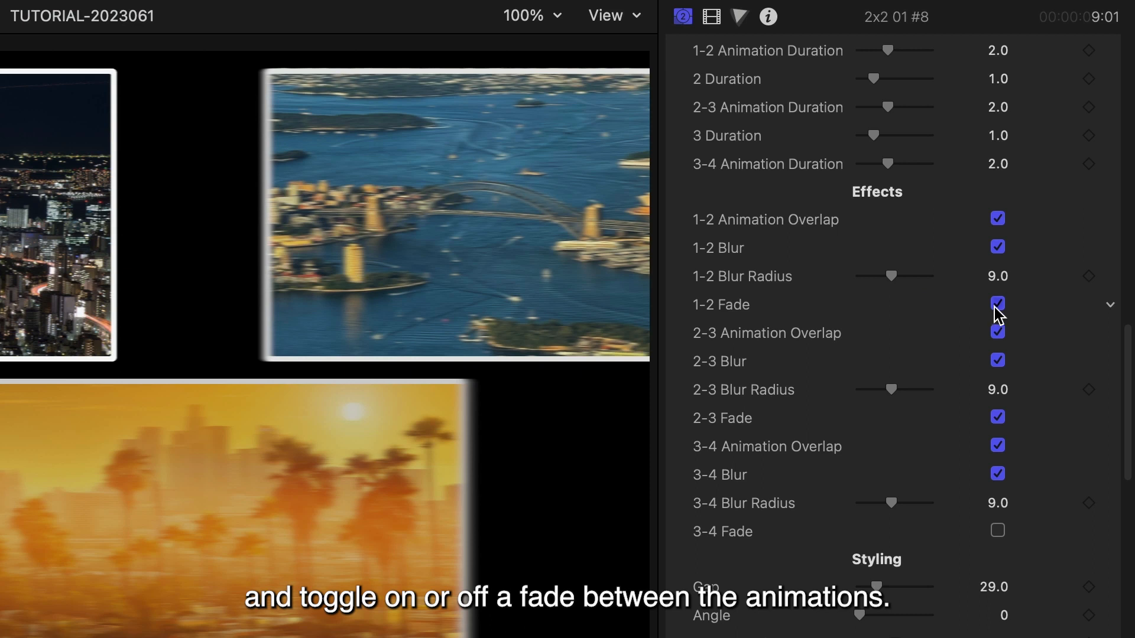
{"action": "left_click", "coordinate": [996, 304]}
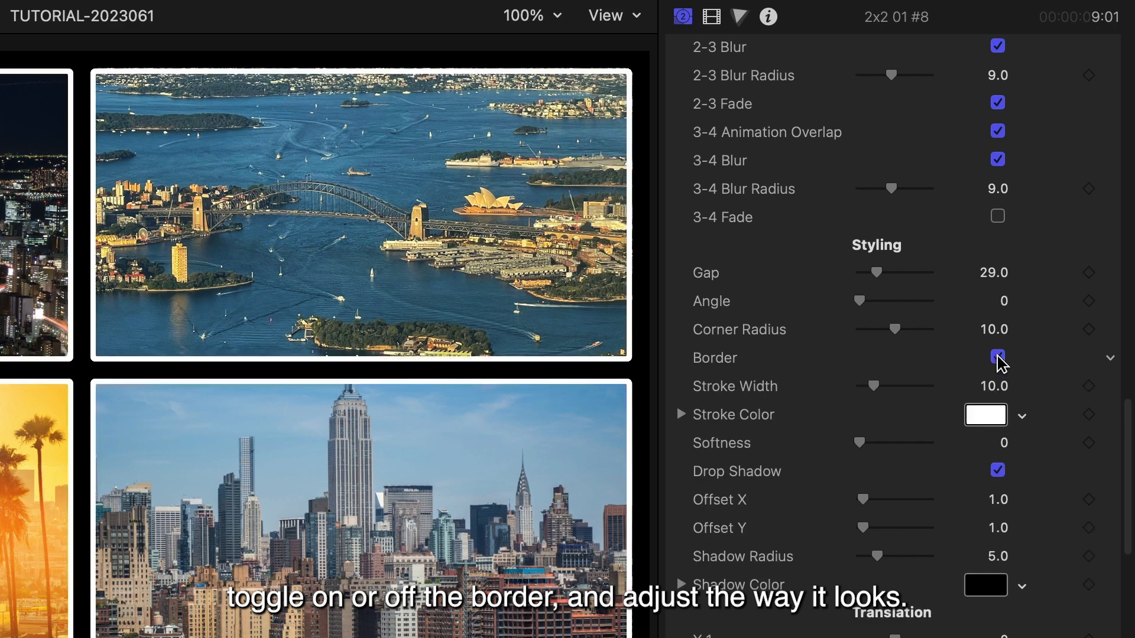
- Keep Border on with a teal stroke at width 7.0 and close the Colors window
{"action": "left_click", "coordinate": [985, 414]}
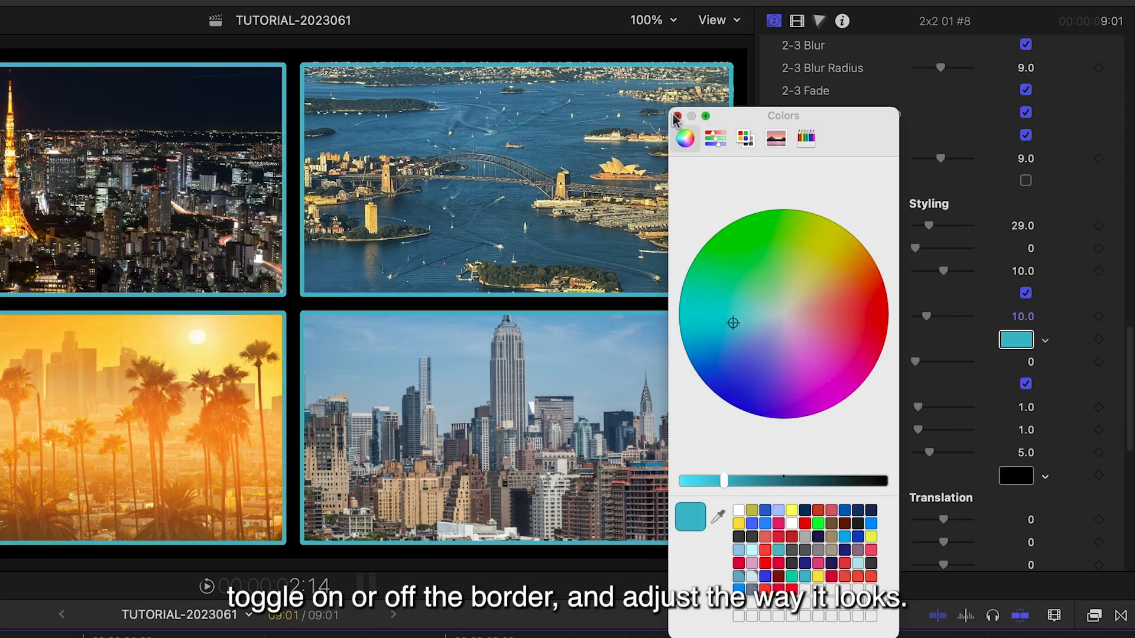
{"action": "left_click", "coordinate": [676, 117]}
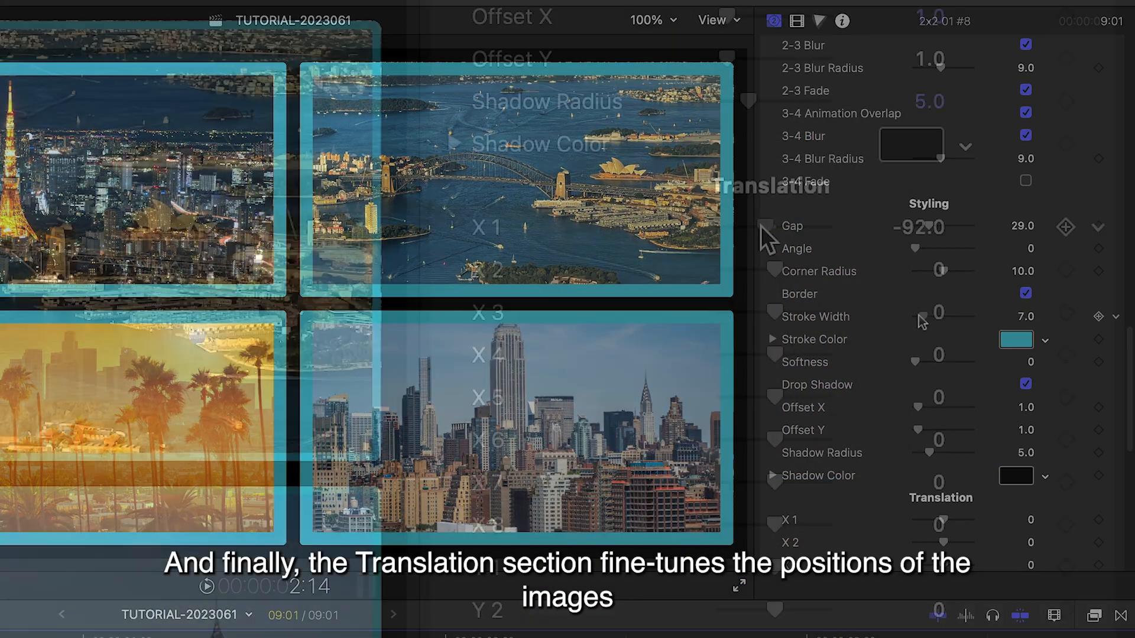